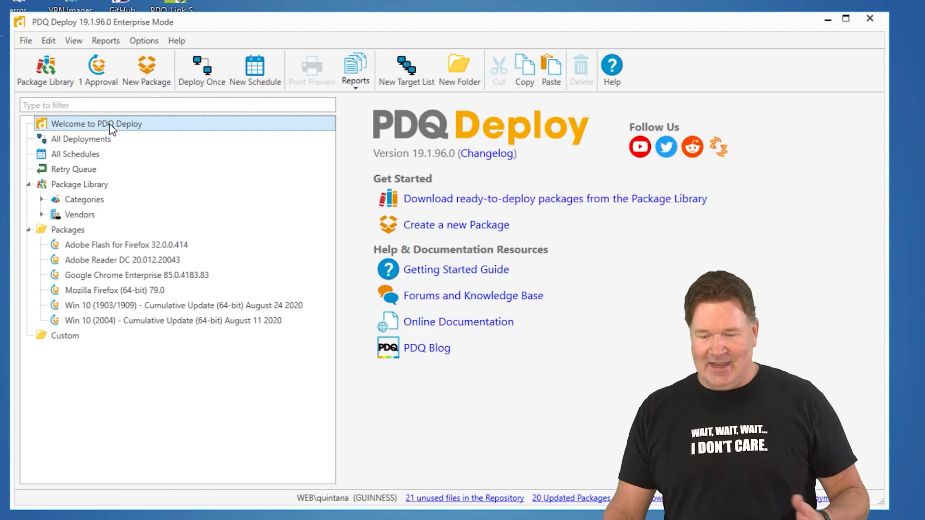
# Download 7-Zip 19.00 from the Package Library as an auto-download package
pyautogui.click(79, 184)
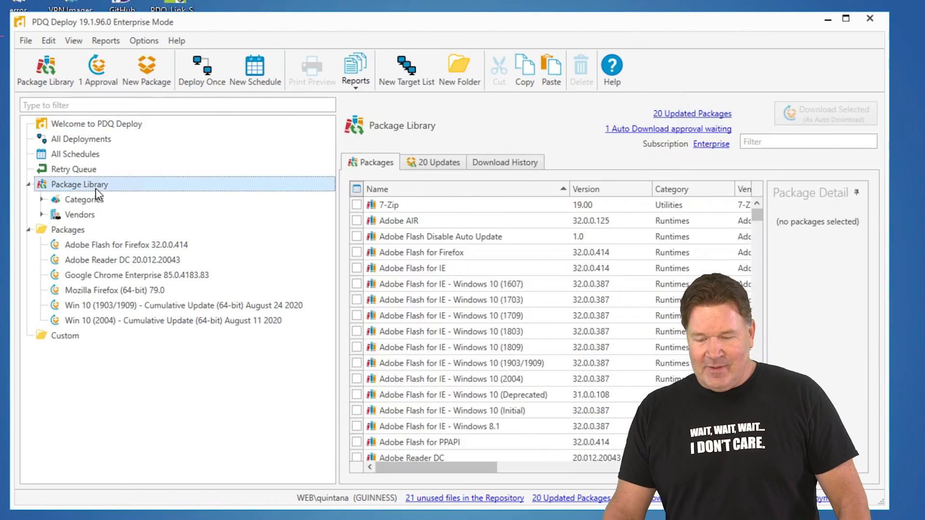
pyautogui.moveTo(372, 237)
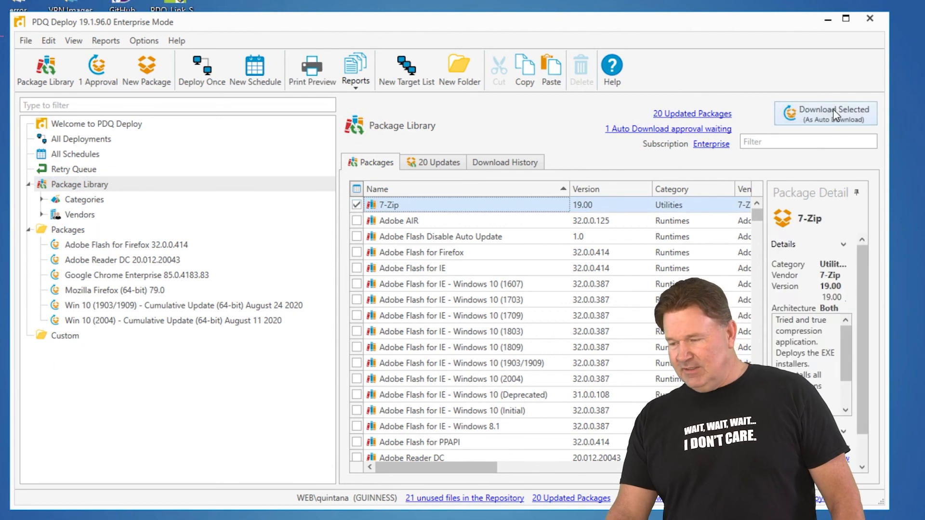
pyautogui.click(825, 114)
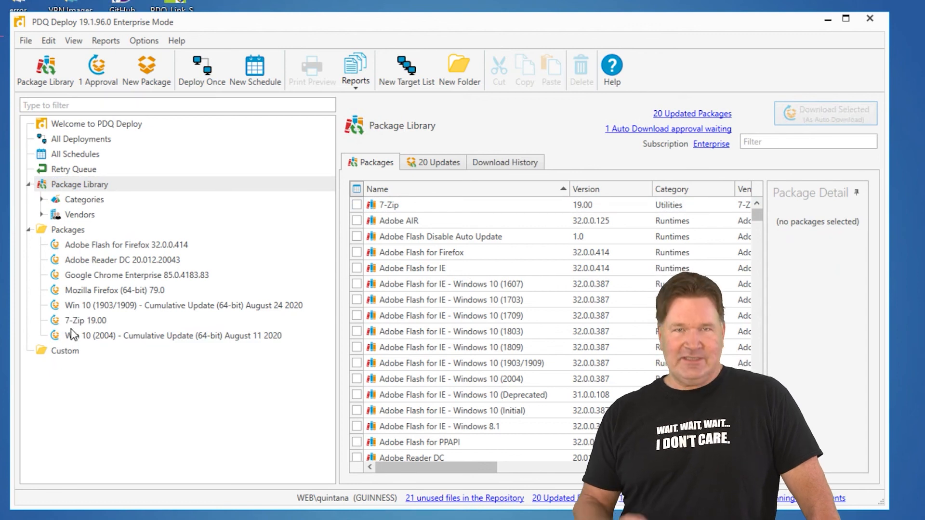
pyautogui.moveTo(147, 70)
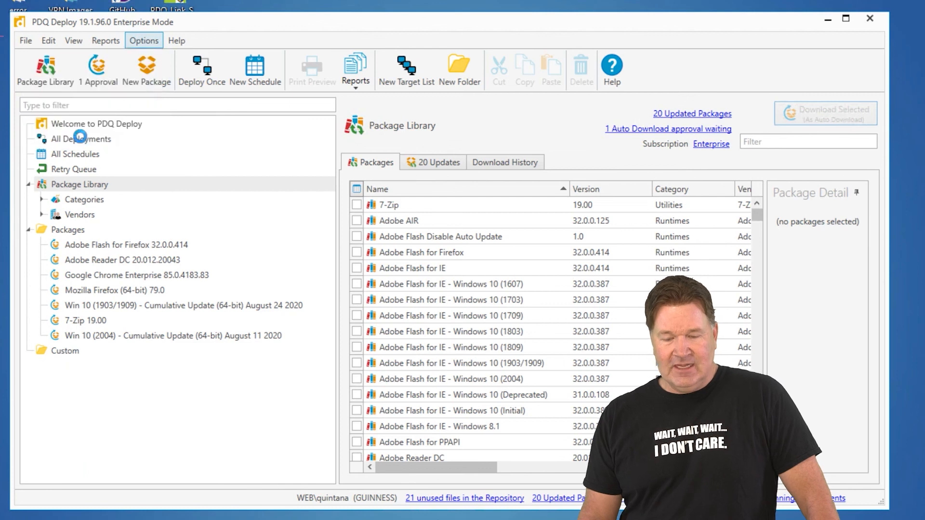
pyautogui.click(143, 40)
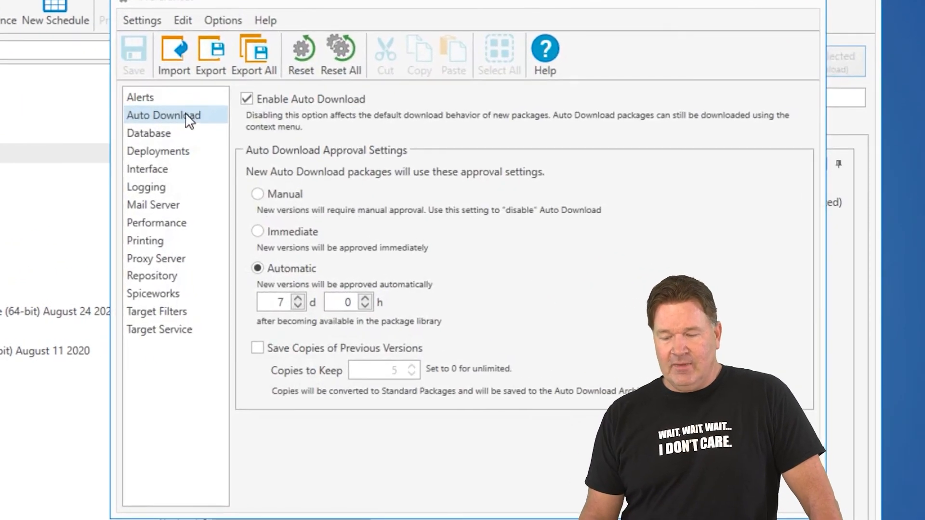
pyautogui.moveTo(378, 331)
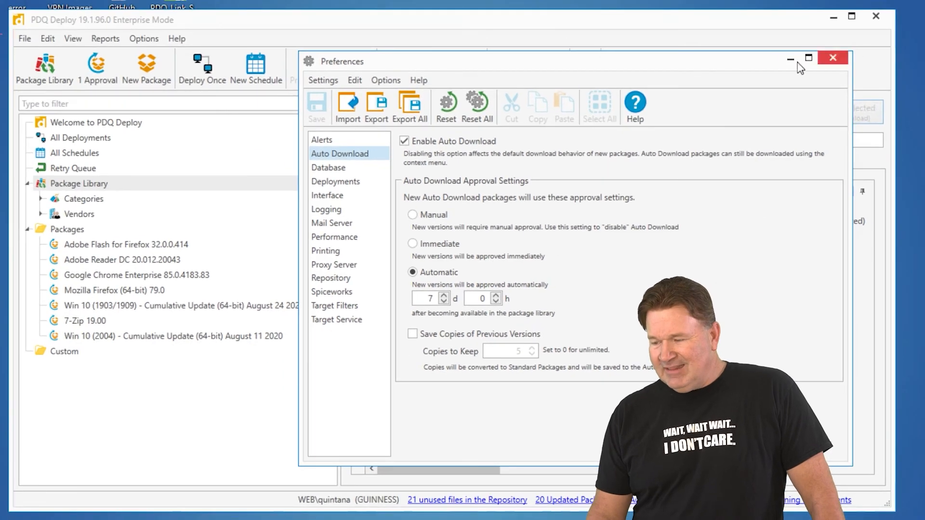
pyautogui.click(833, 58)
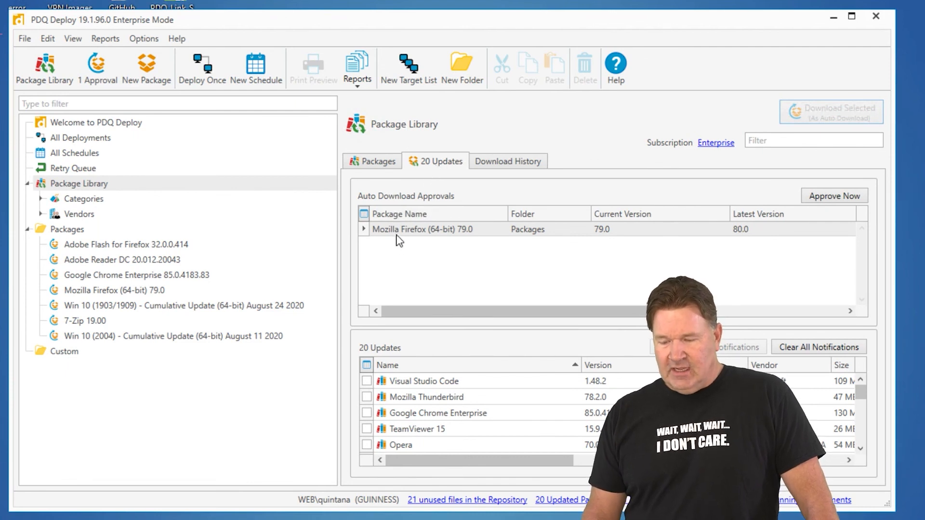
# Select the Mozilla Firefox 79.0 to 80.0 approval row and reveal its 4 days 21 hours countdown
pyautogui.click(423, 230)
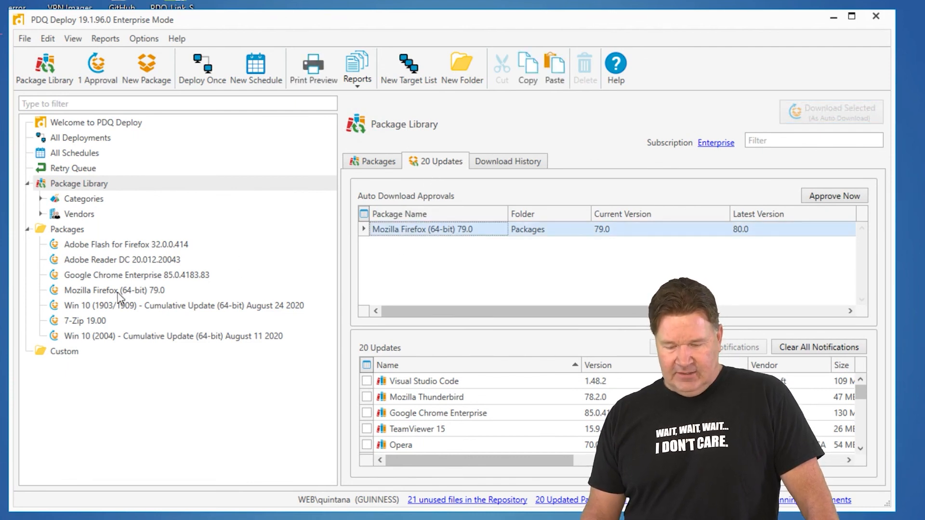
pyautogui.moveTo(527, 263)
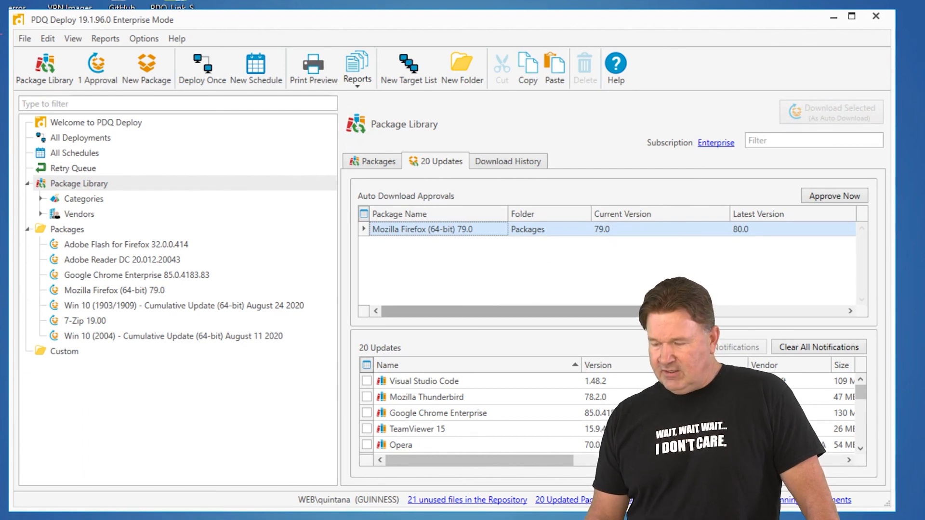
pyautogui.hscroll(3)
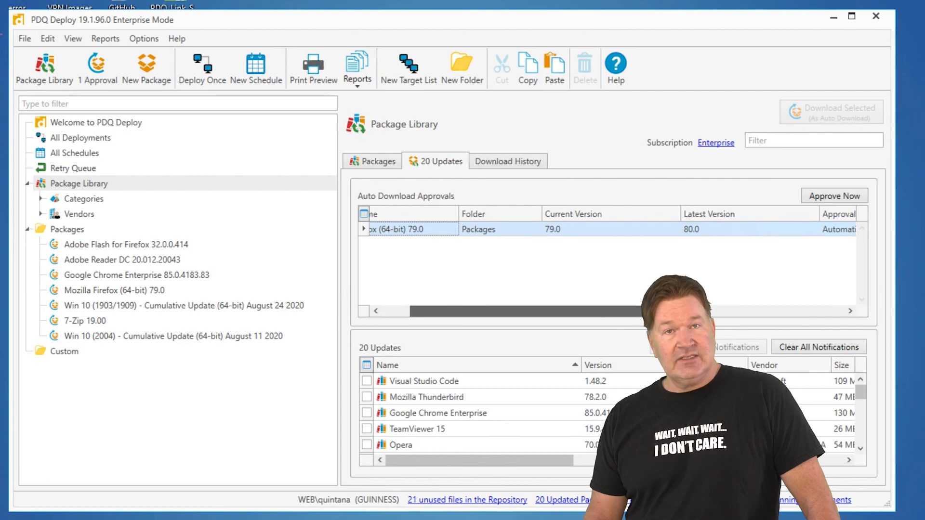
pyautogui.hscroll(3)
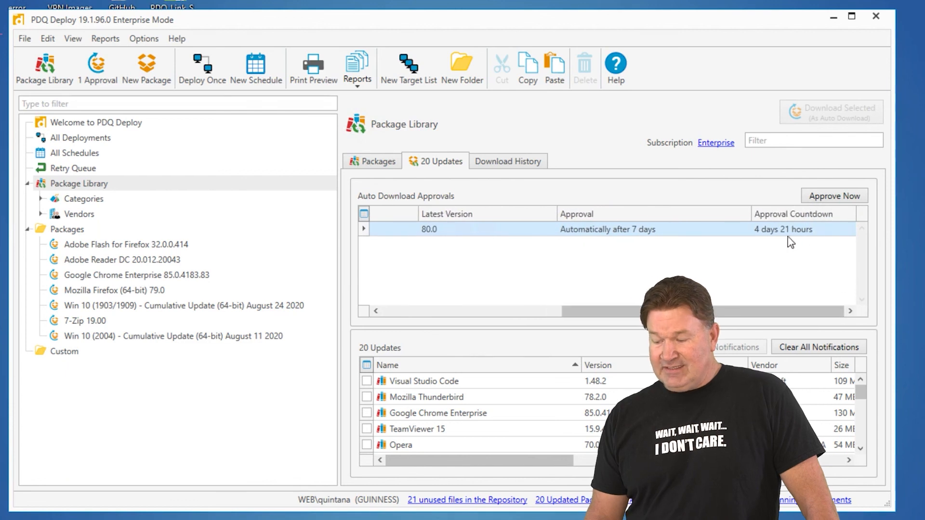
pyautogui.moveTo(781, 245)
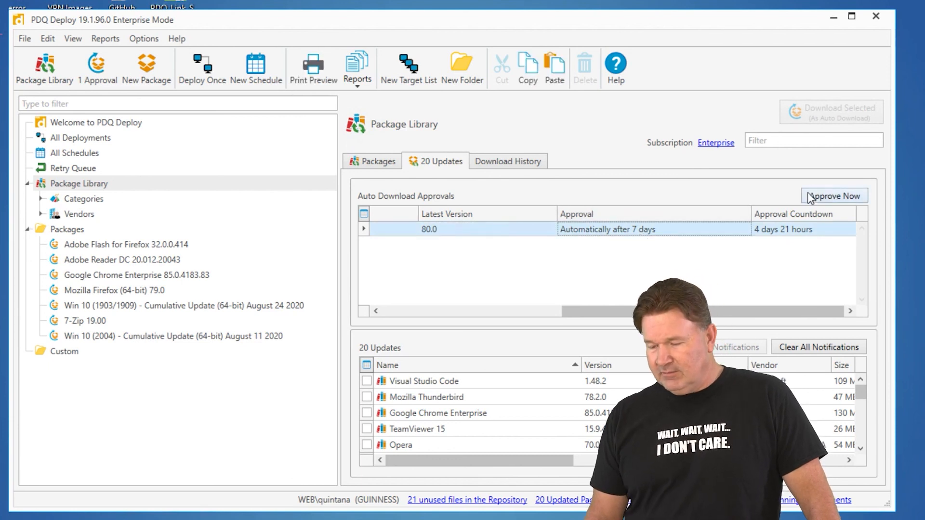
# Approve the Firefox update now so the package becomes Mozilla Firefox (64-bit) 80.0
pyautogui.click(834, 196)
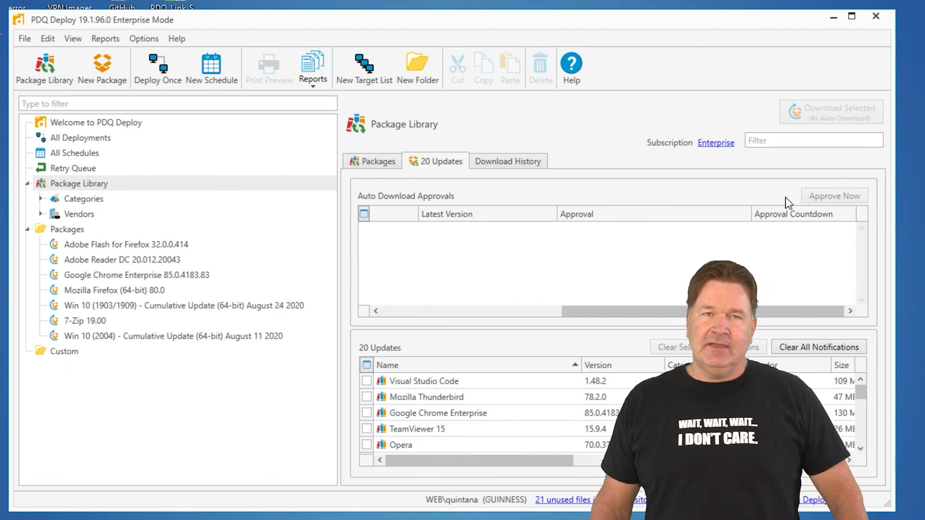
pyautogui.moveTo(611, 222)
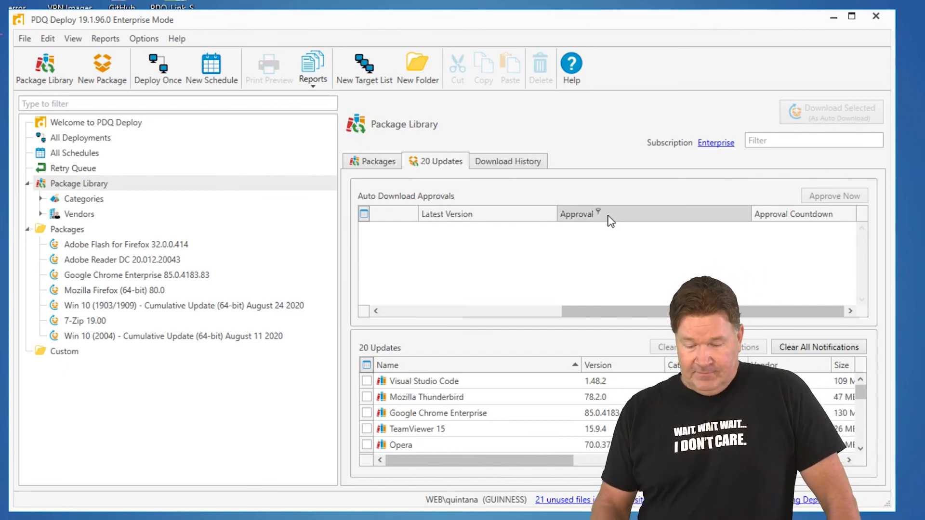